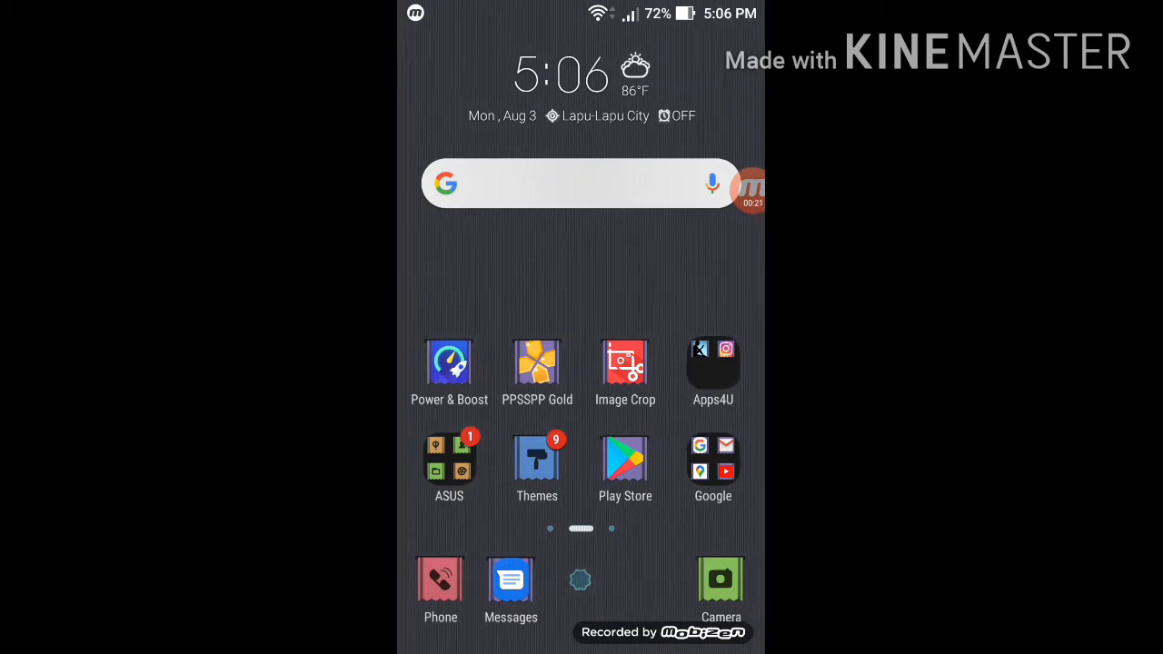
Launch Chrome and run a Google search for 'Freeroms ppsspp'.
click(581, 578)
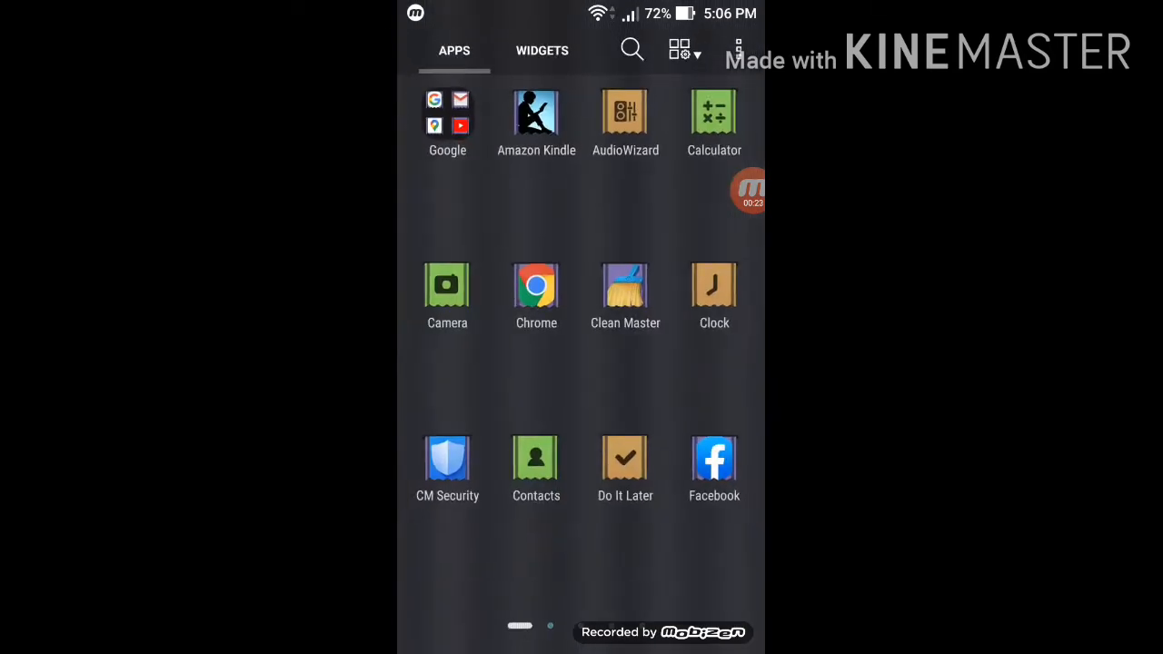
click(536, 287)
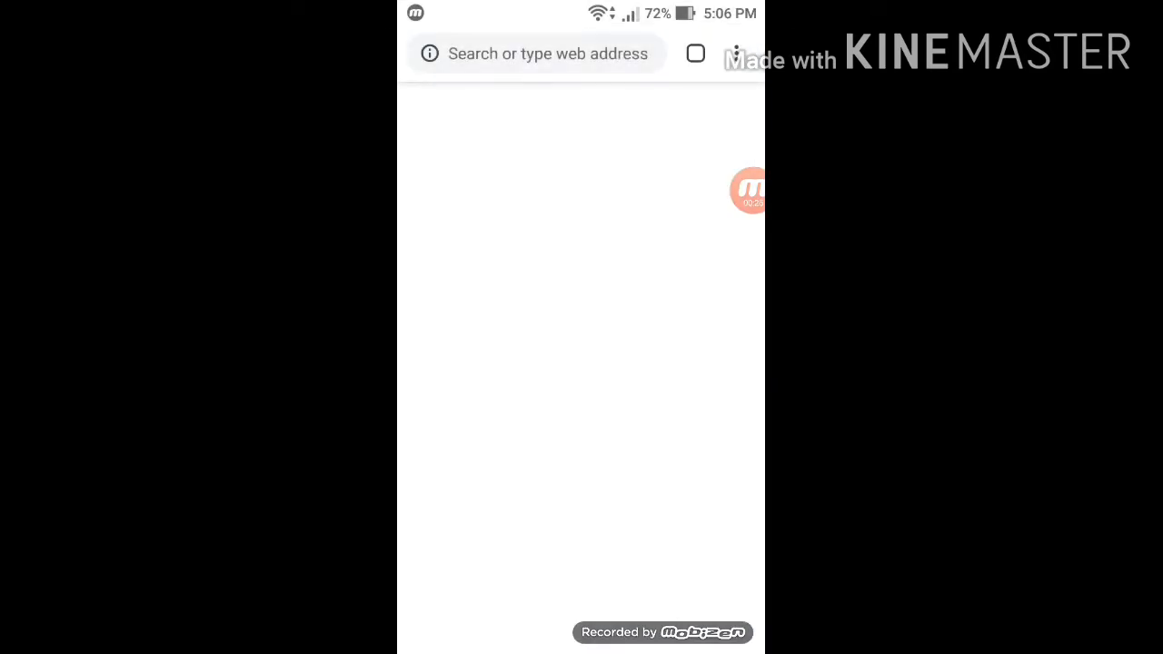
click(536, 53)
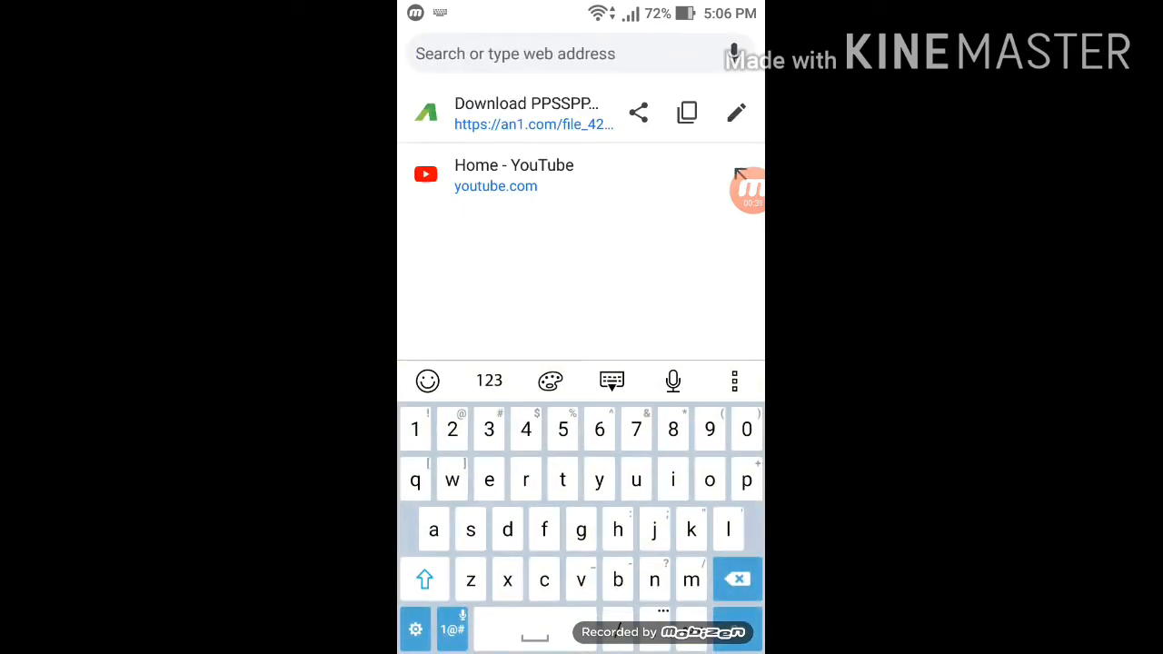
text(Freeroms ppsspp)
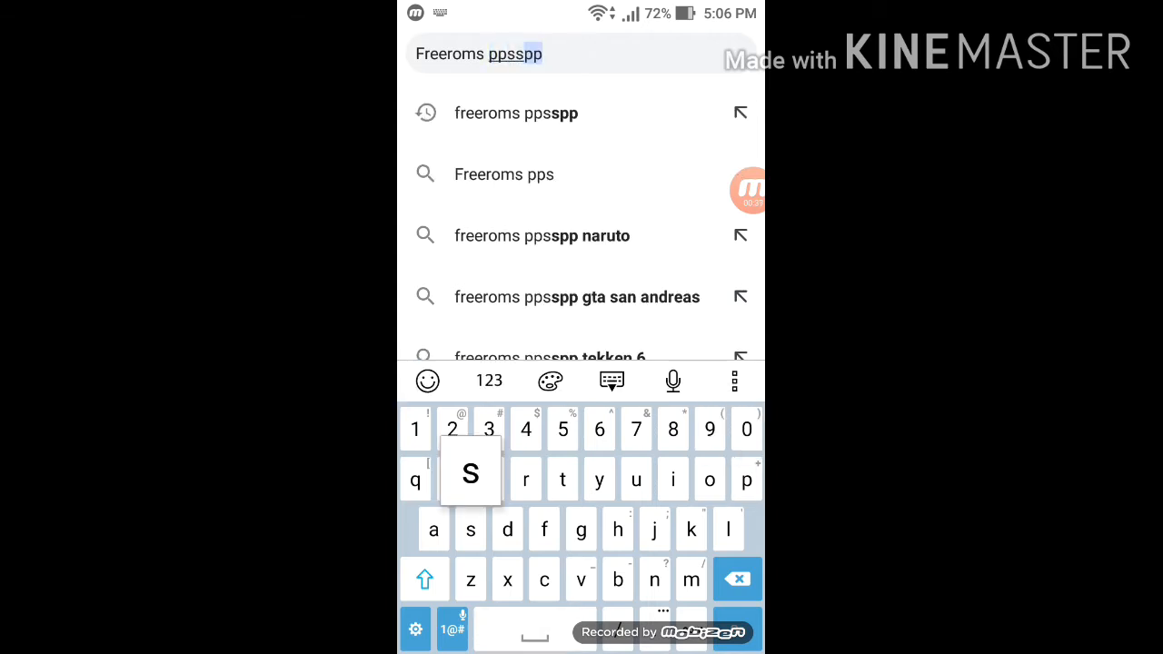
key(enter)
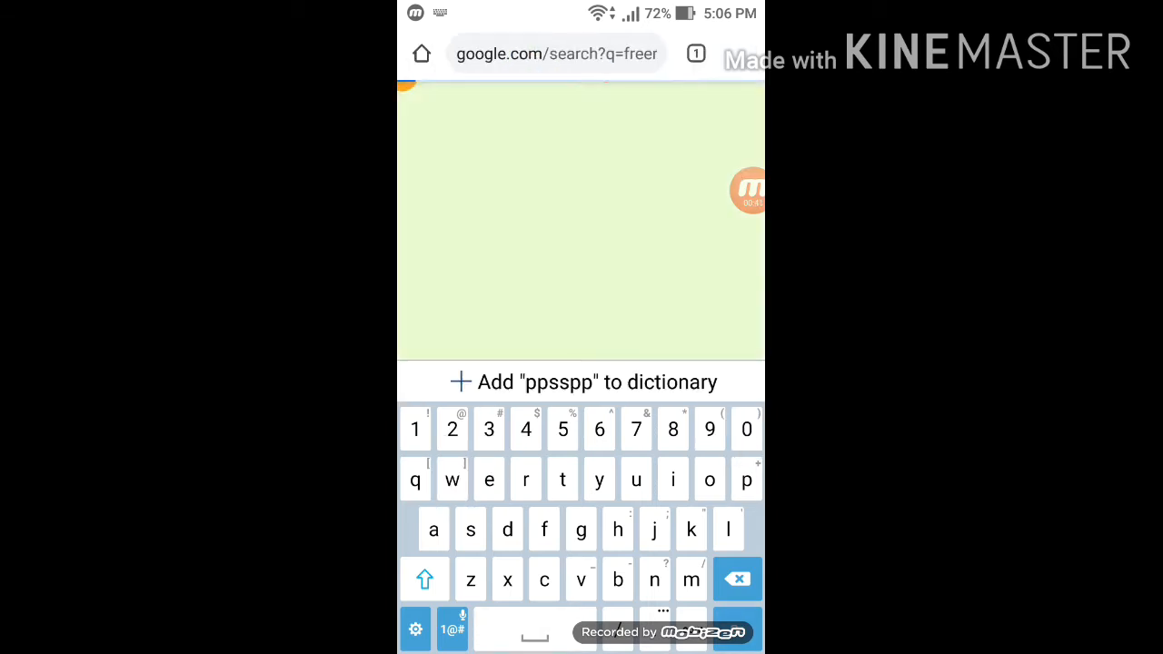
key(Enter)
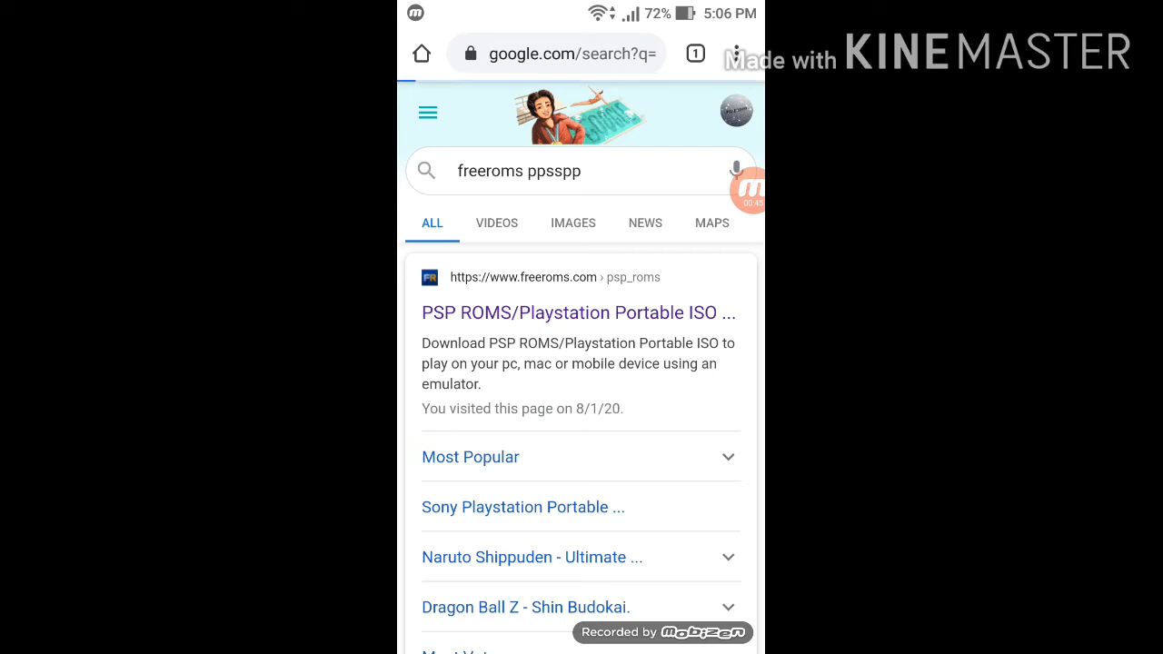
Open the freeroms.com PSP ROMs result and scroll to the S game titles.
click(578, 312)
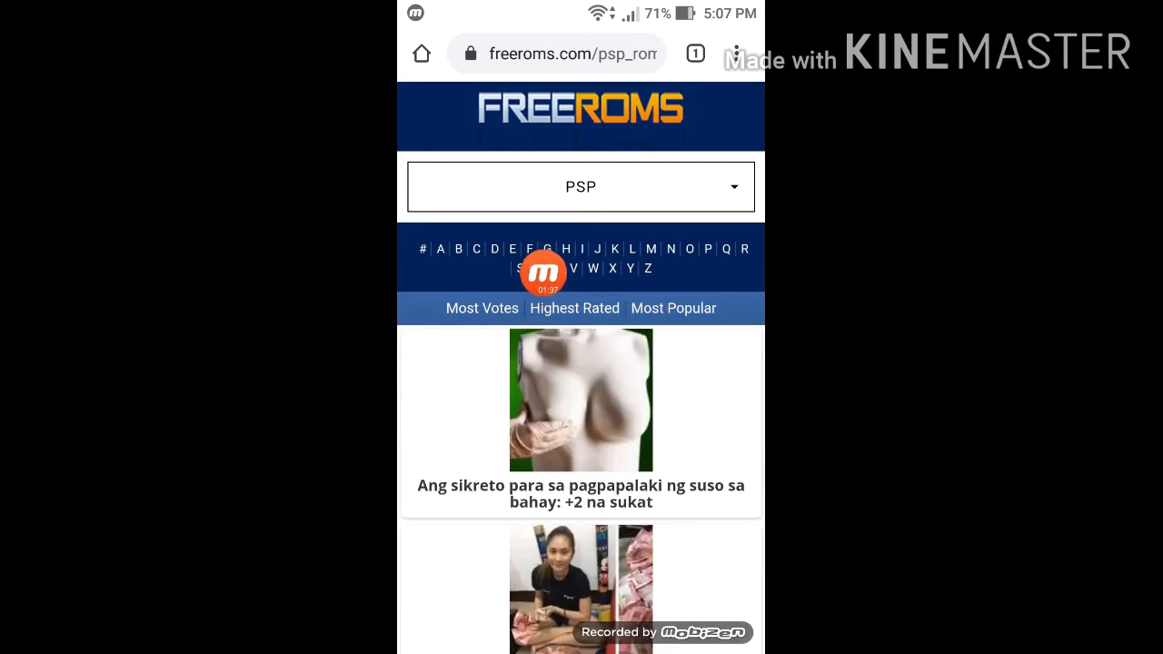
scroll(down, 3)
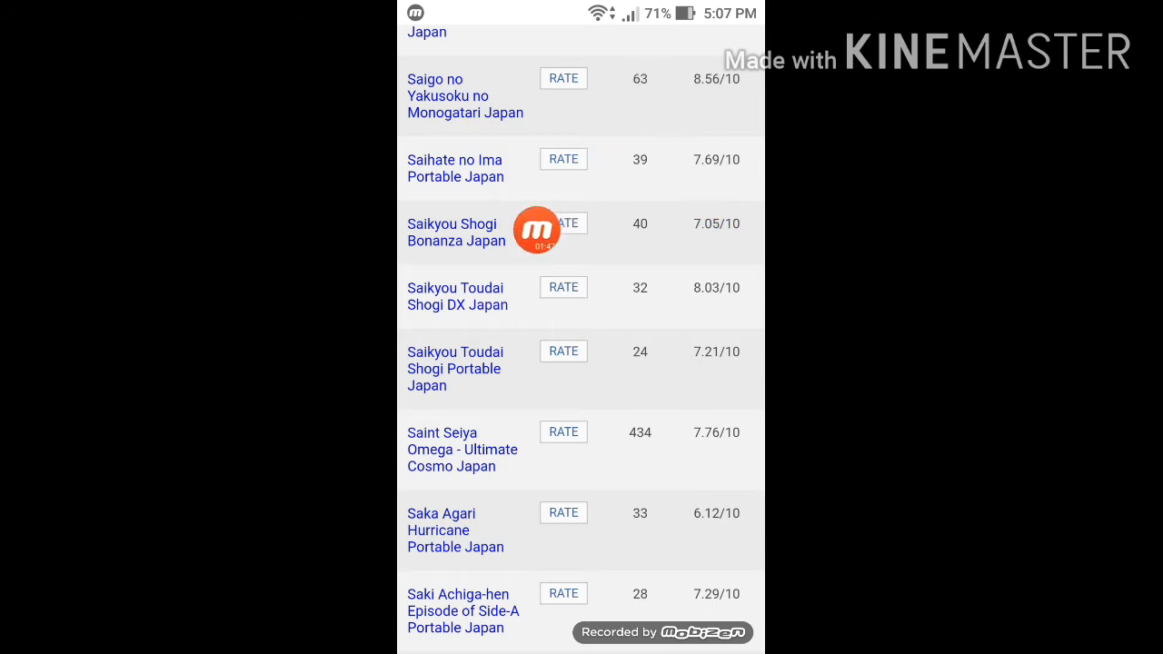
scroll(up, 3)
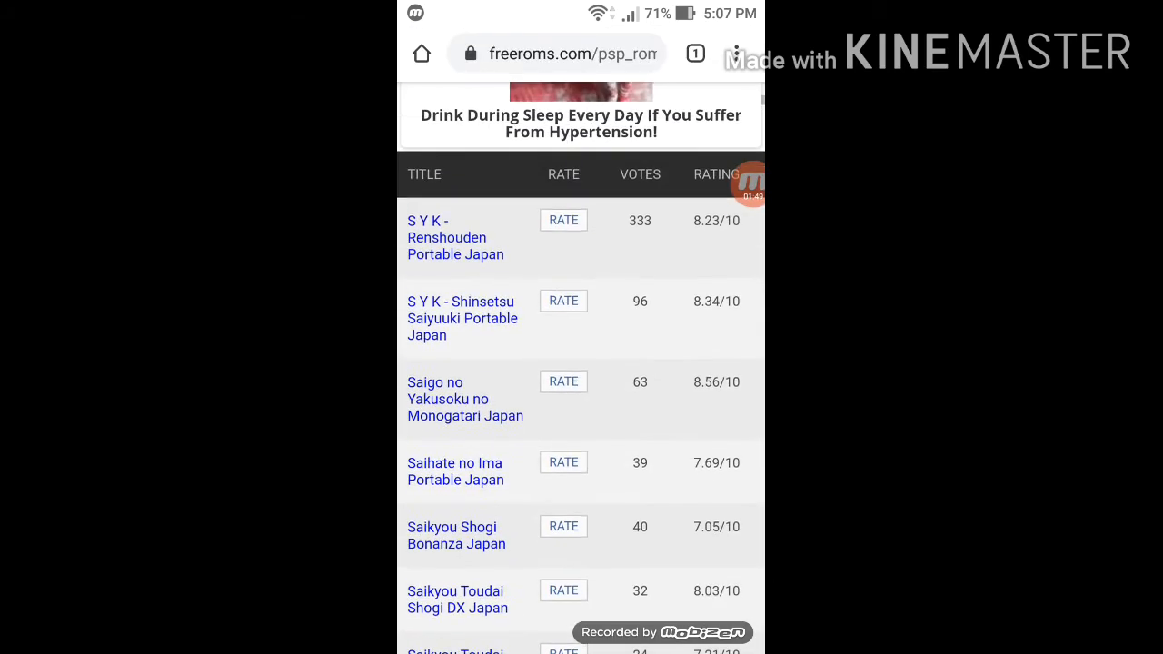
scroll(down, 3)
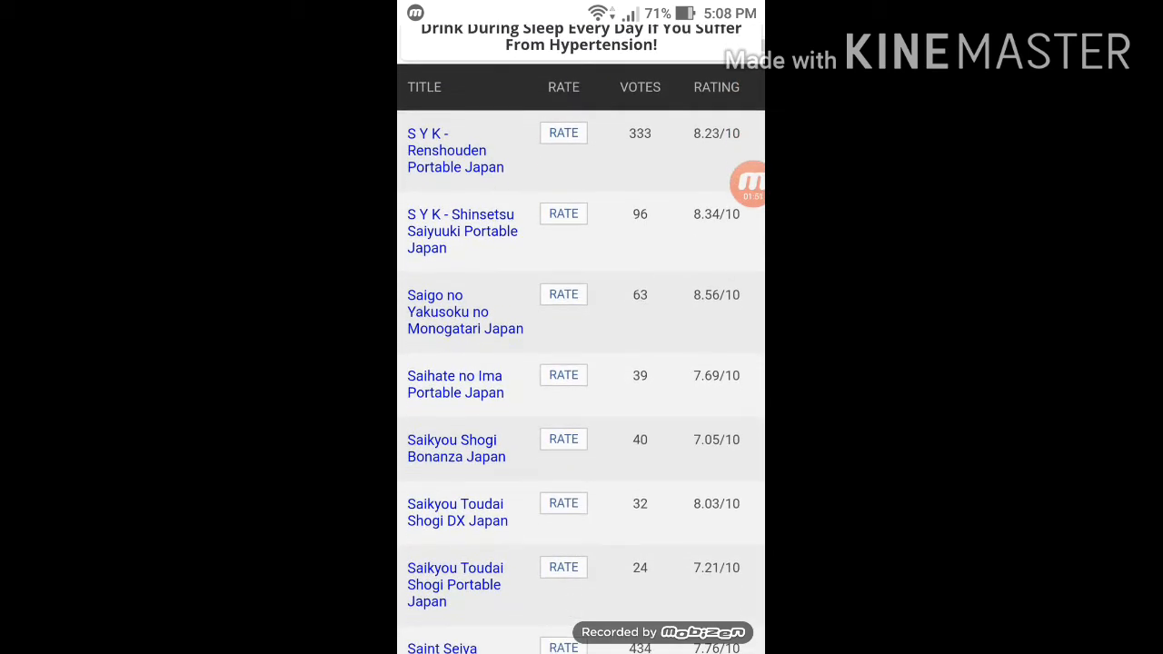
scroll(down, 3)
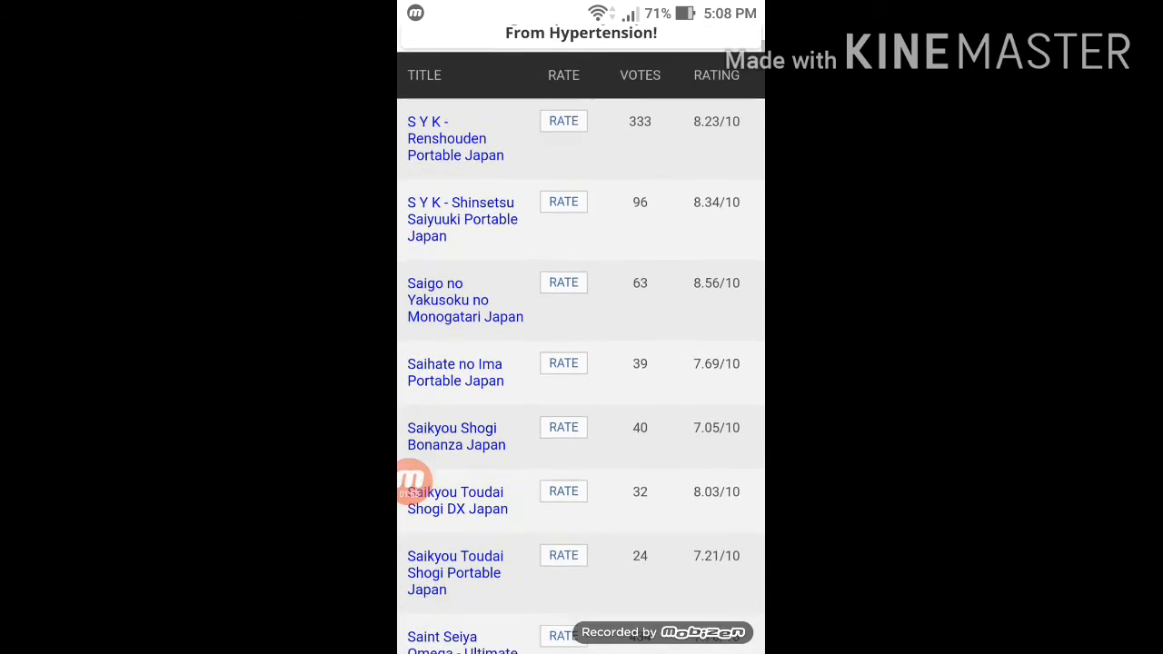
scroll(down, 3)
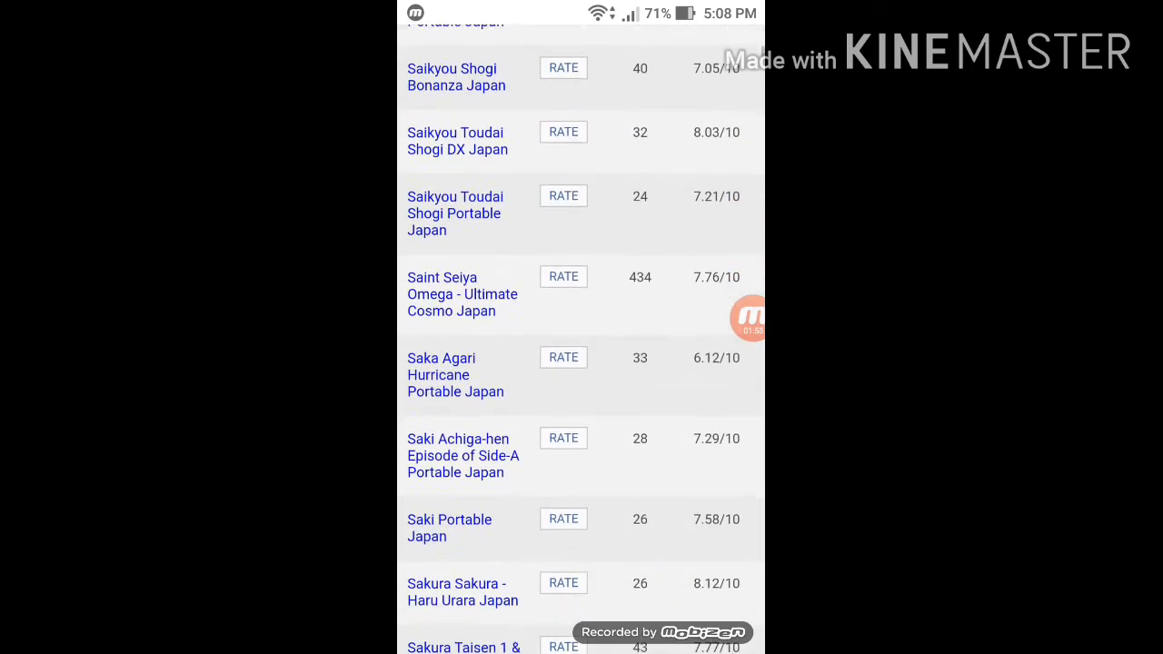
scroll(down, 3)
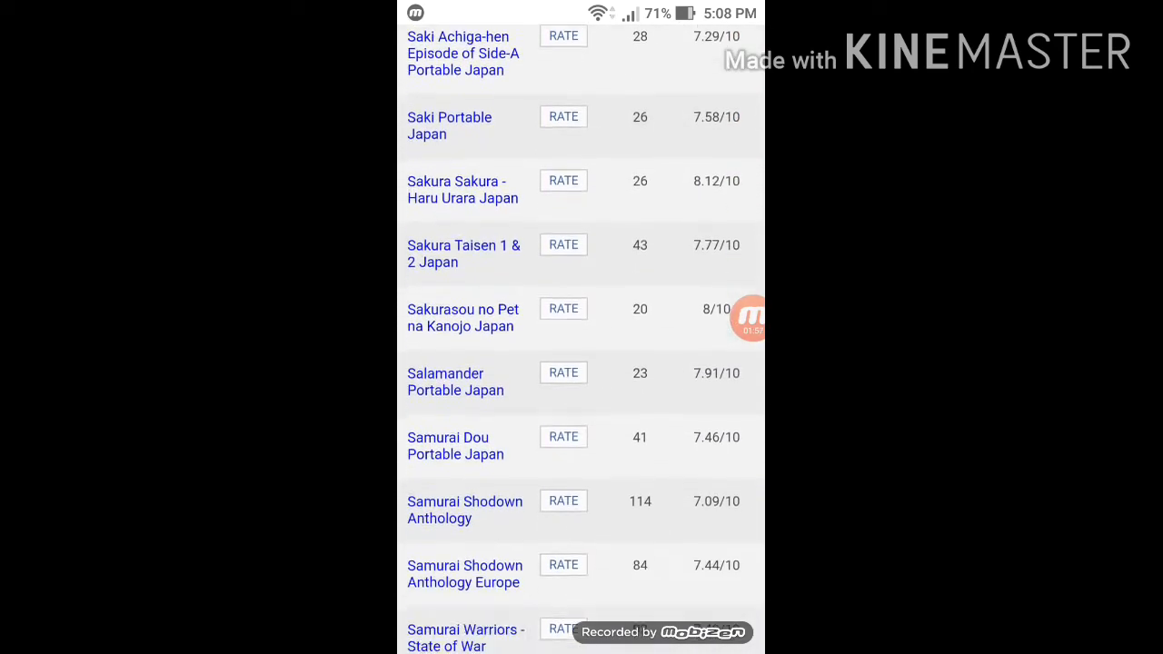
scroll(down, 3)
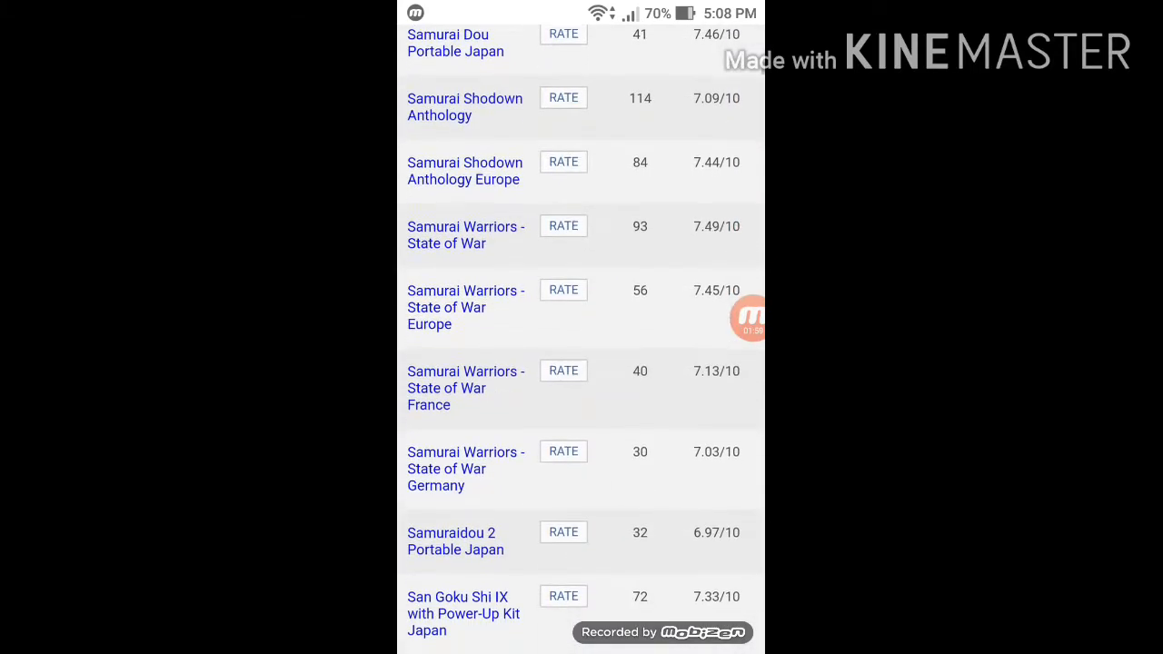
scroll(down, 3)
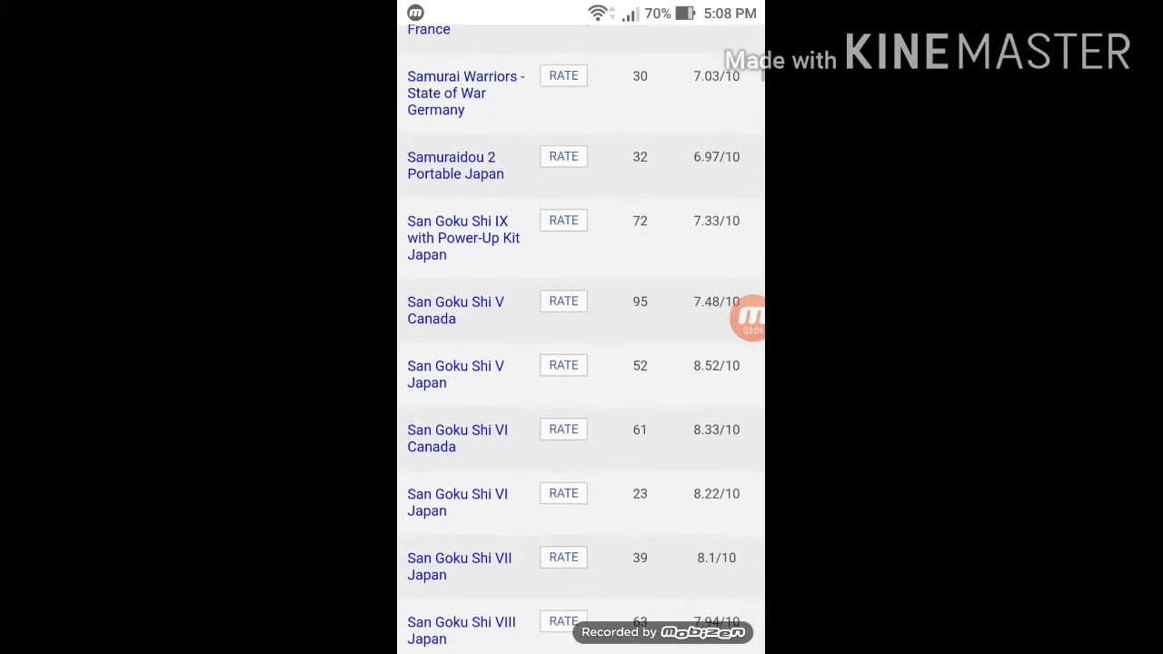
scroll(down, 3)
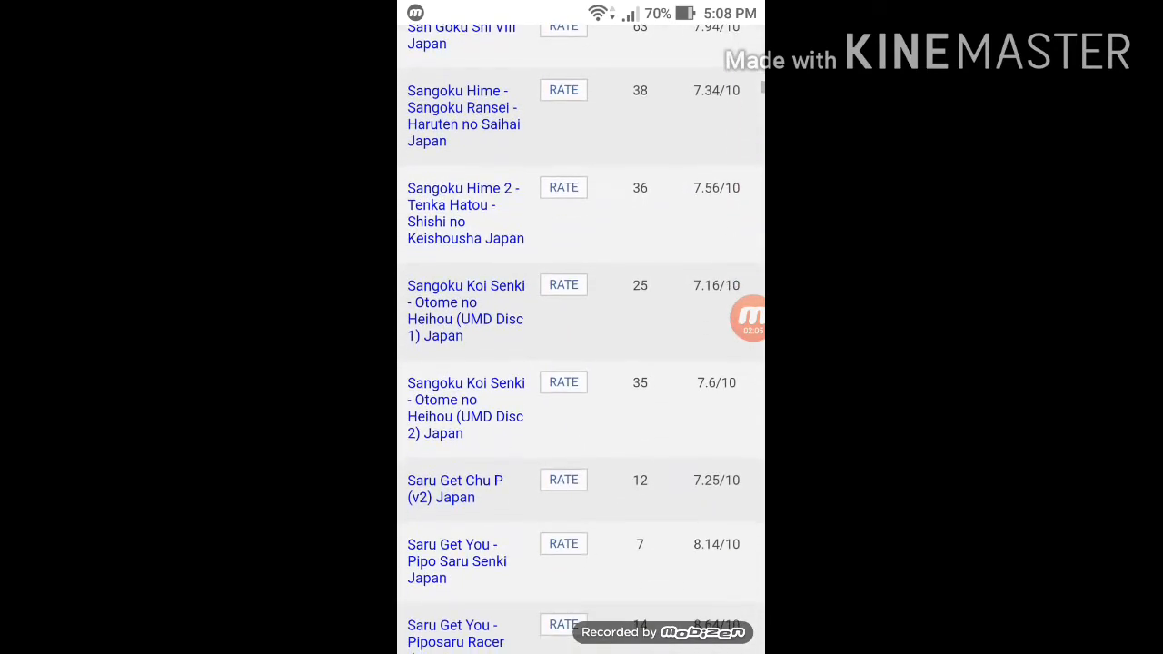
scroll(down, 3)
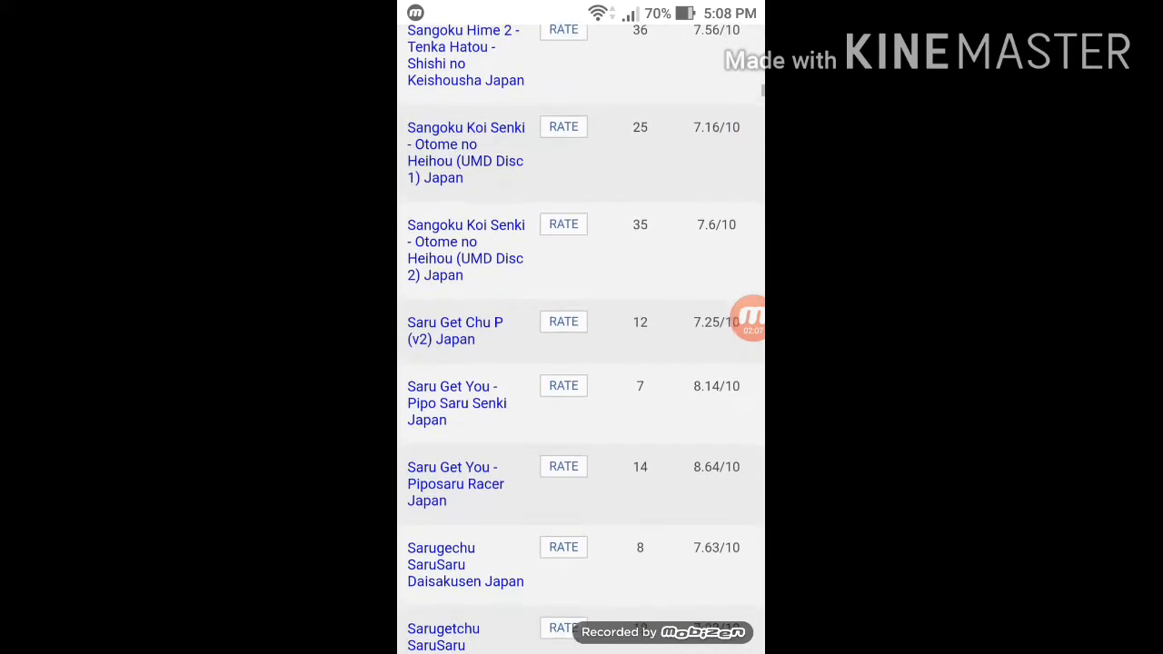
scroll(down, 3)
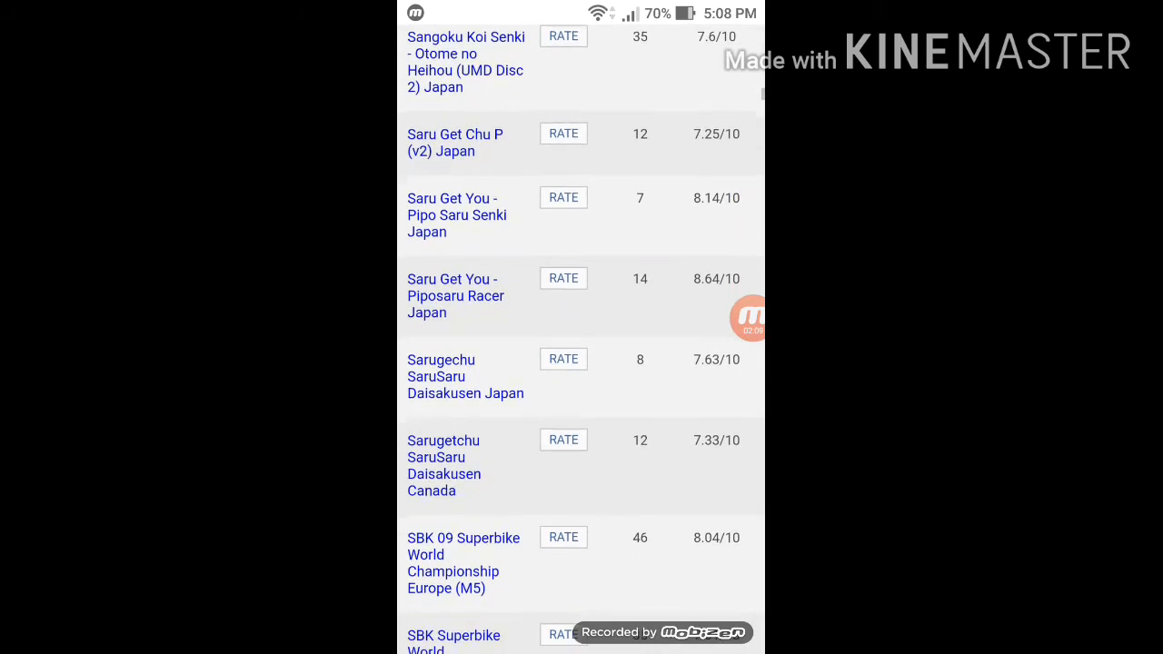
scroll(down, 3)
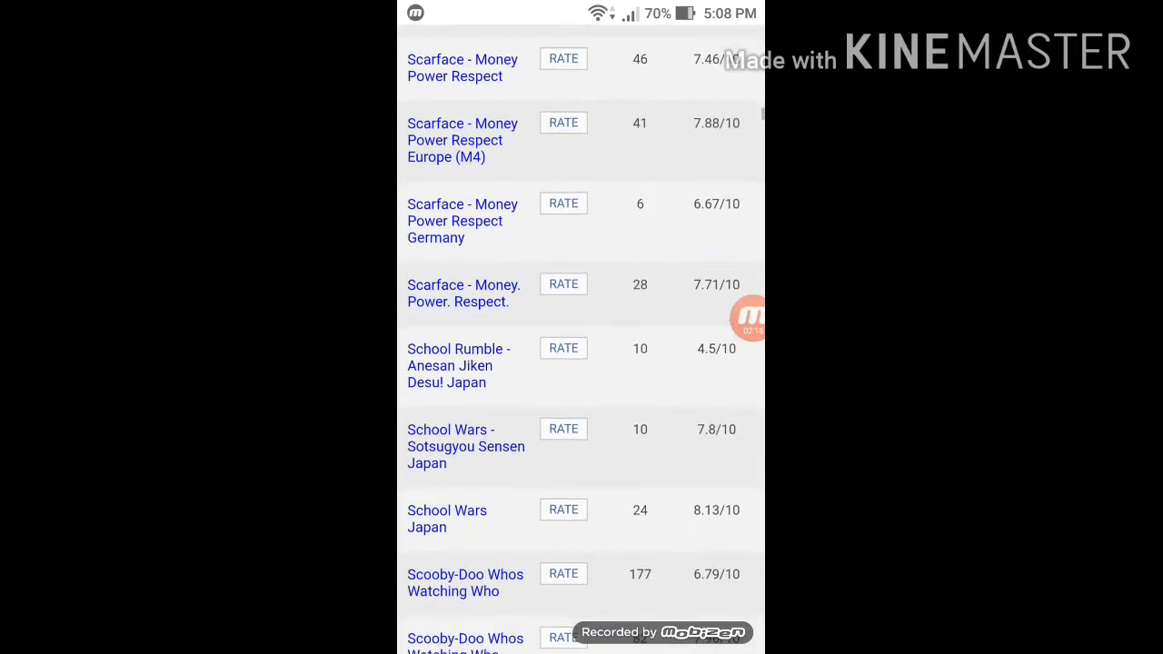
scroll(down, 3)
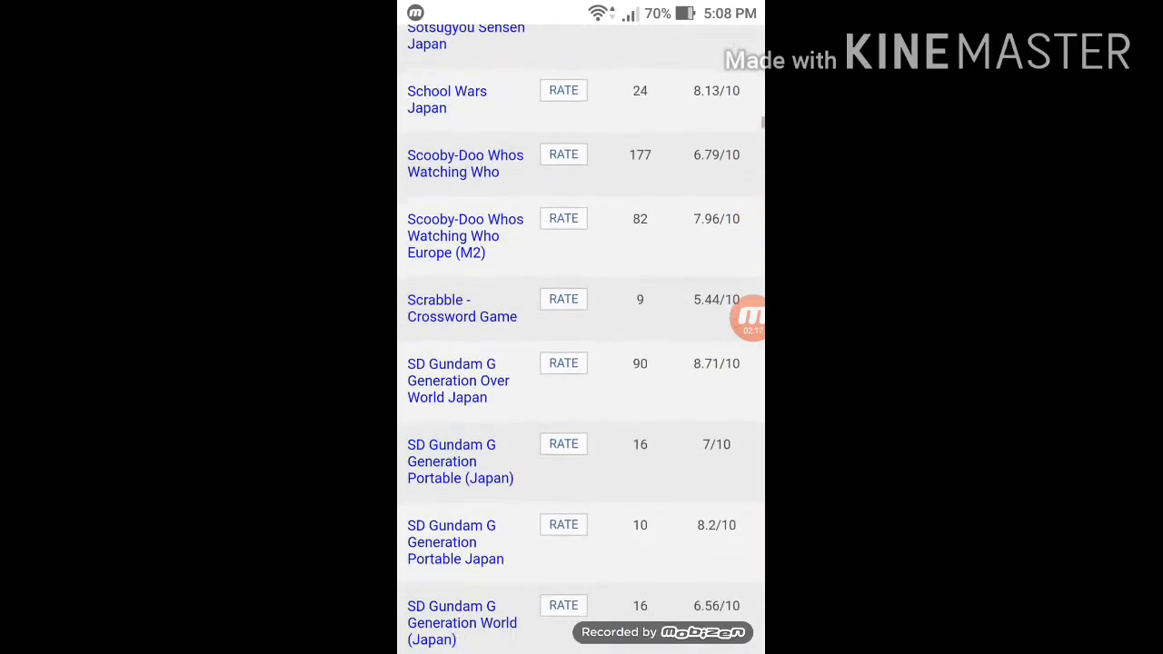
scroll(down, 3)
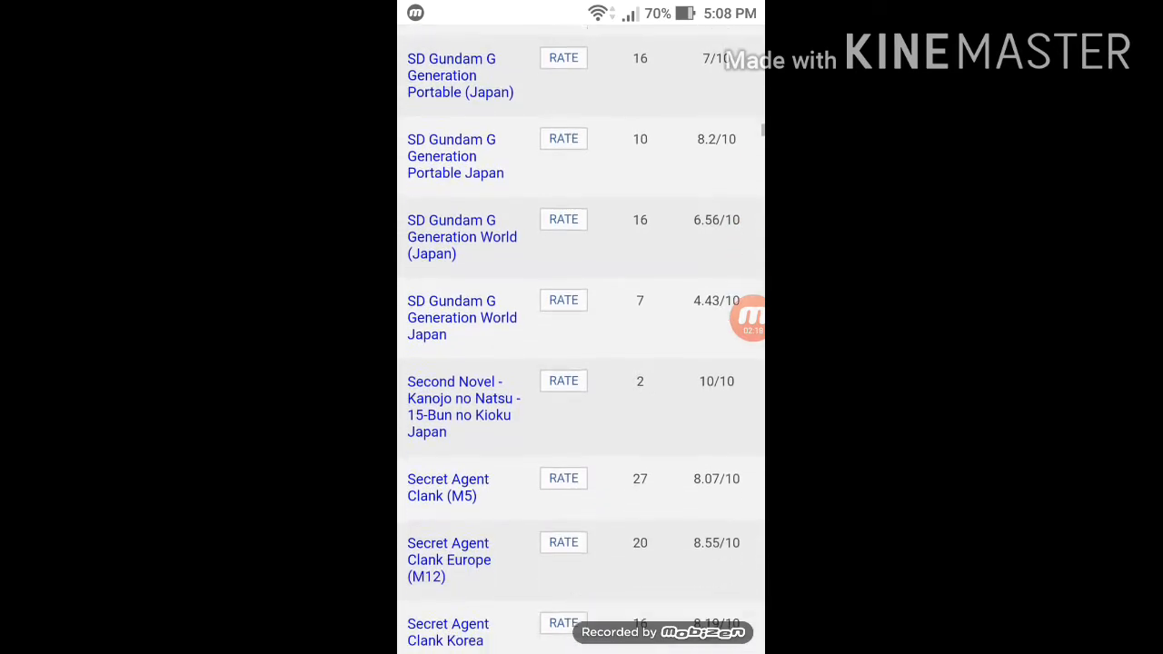
scroll(down, 3)
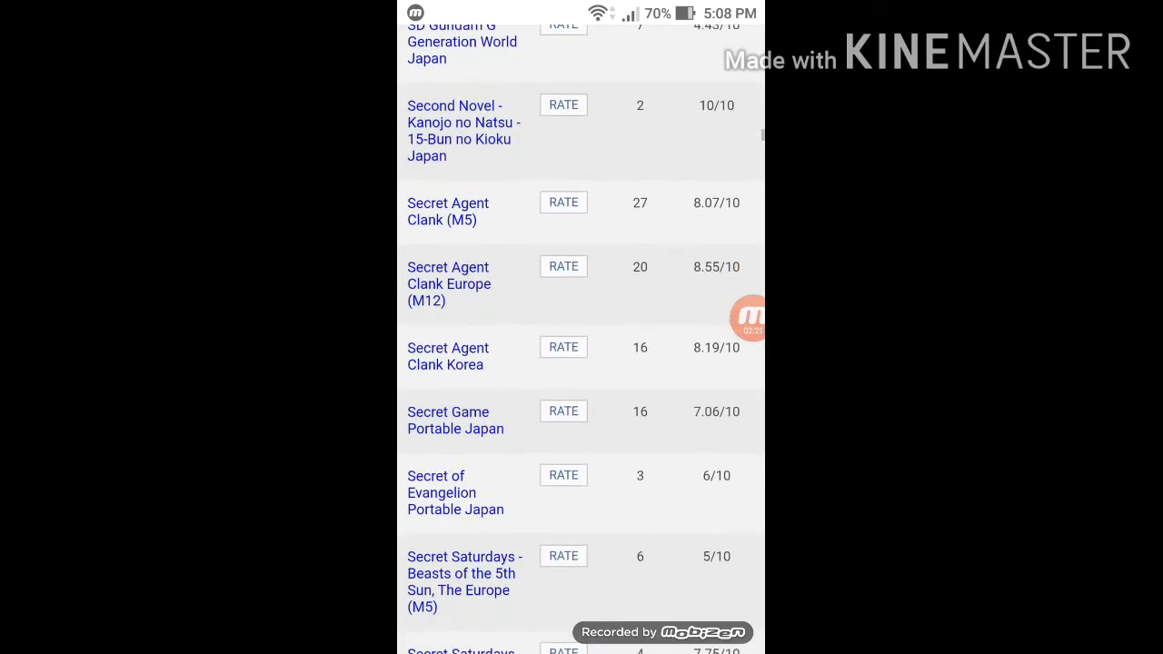
scroll(down, 3)
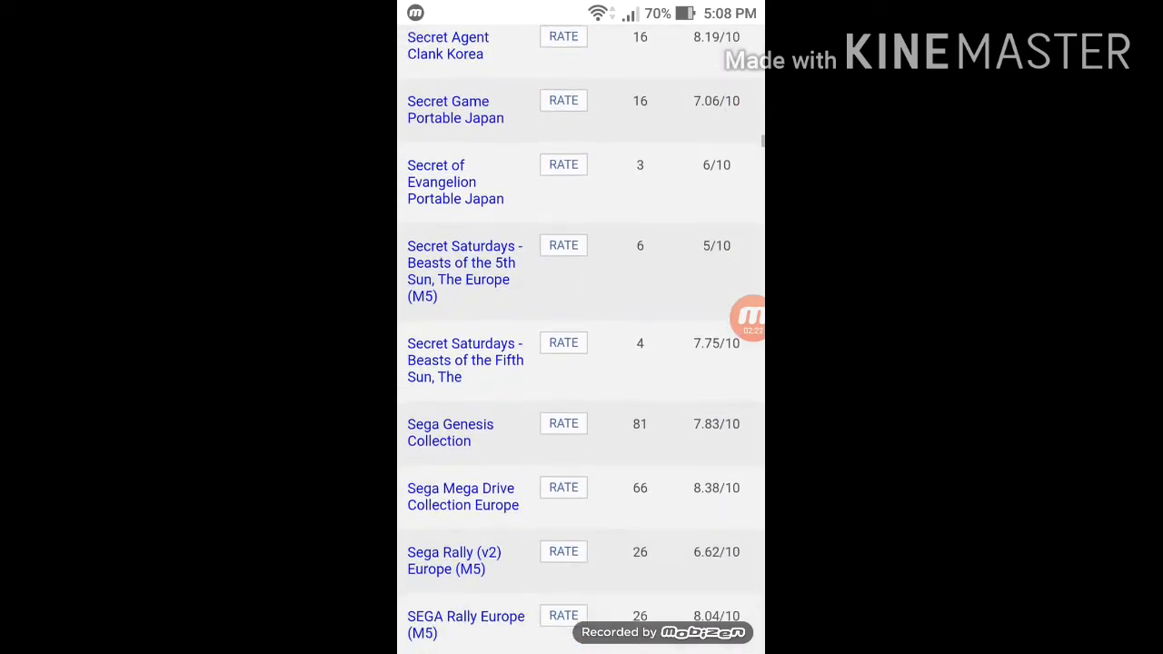
scroll(down, 3)
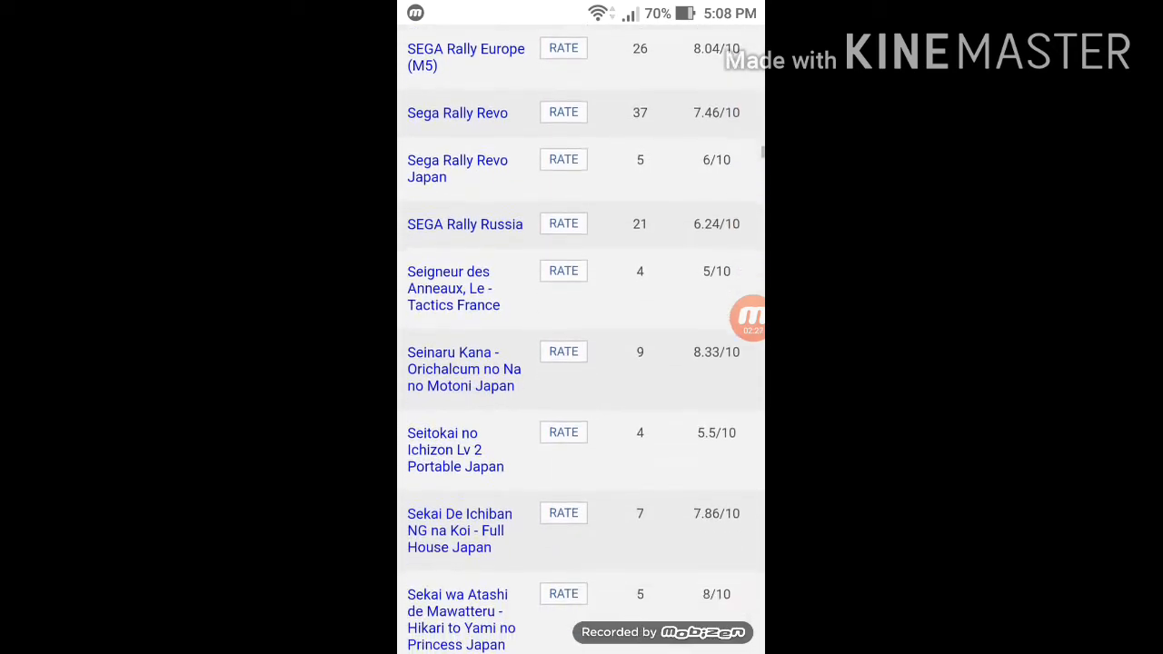
scroll(down, 3)
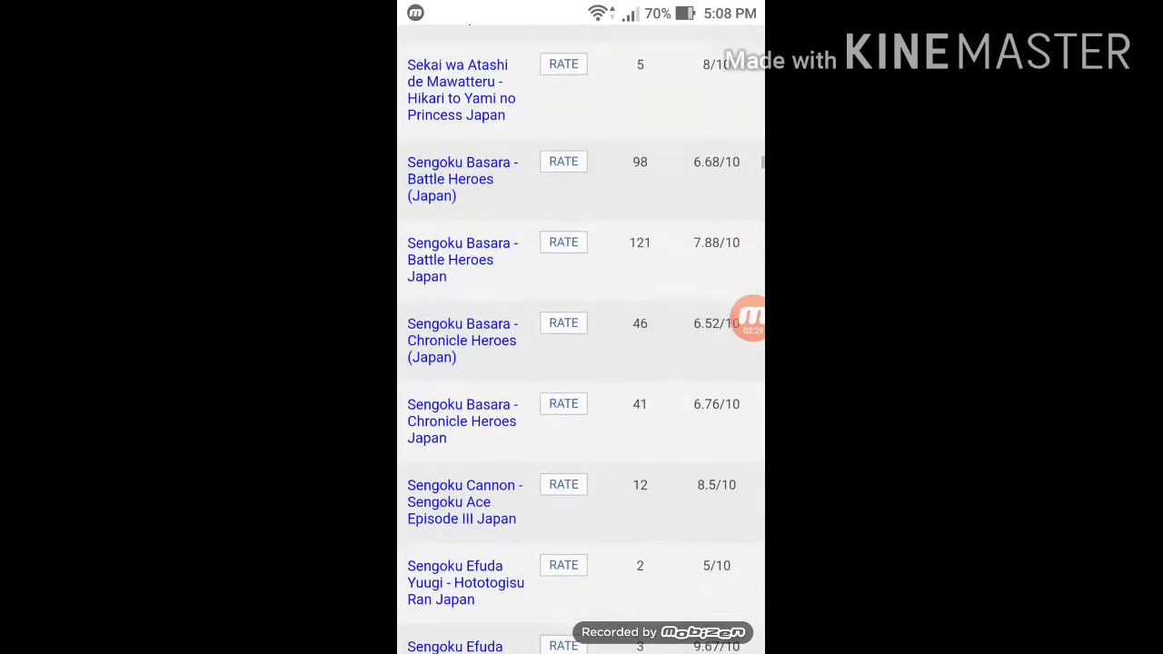
scroll(down, 3)
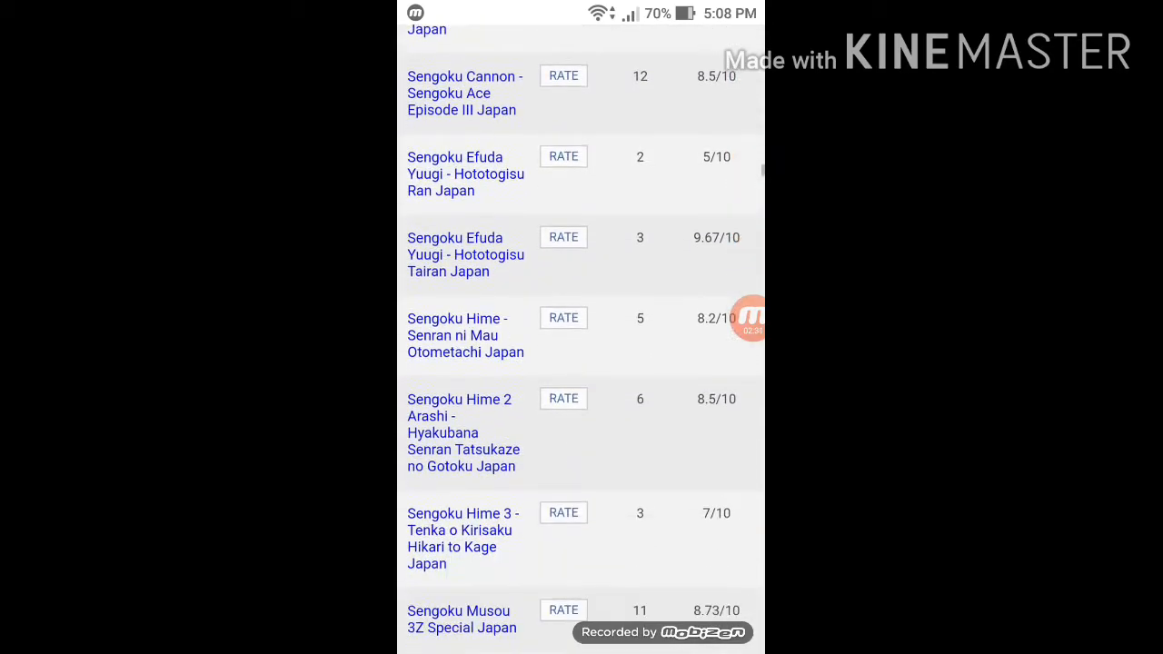
scroll(down, 3)
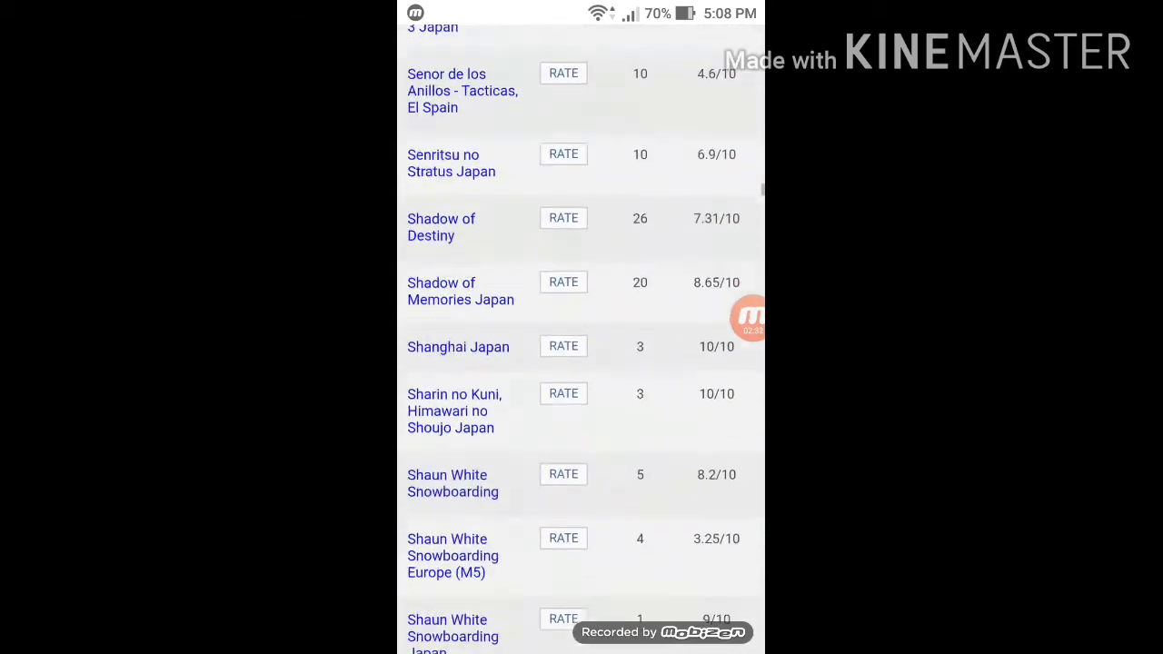
scroll(down, 3)
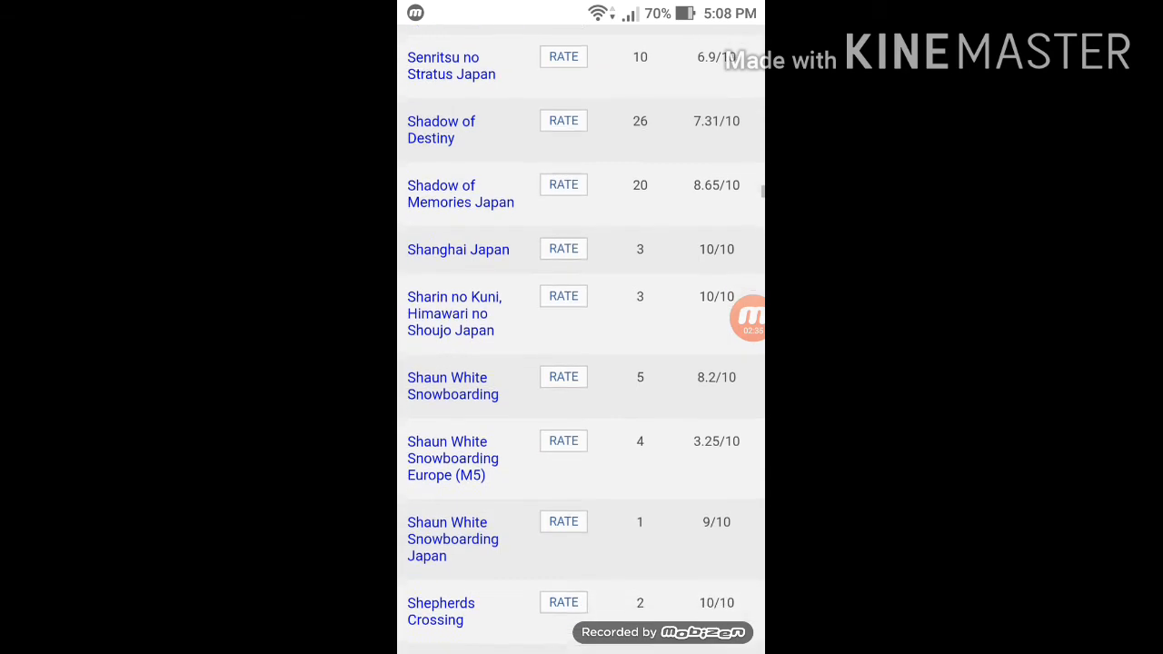
scroll(down, 3)
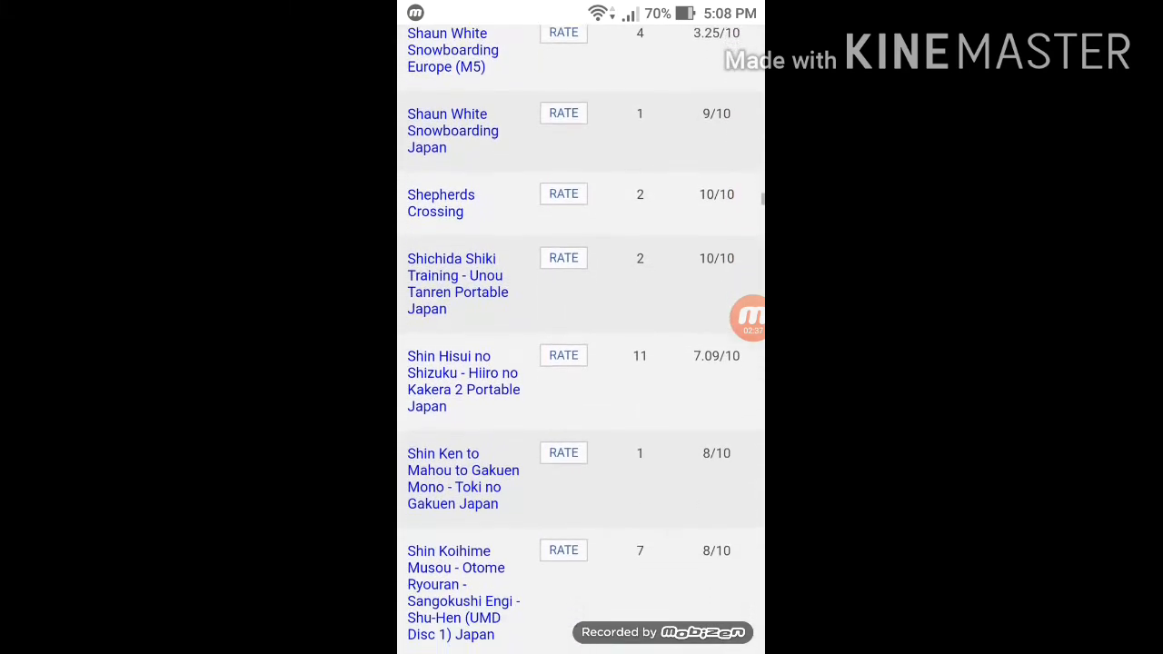
scroll(down, 3)
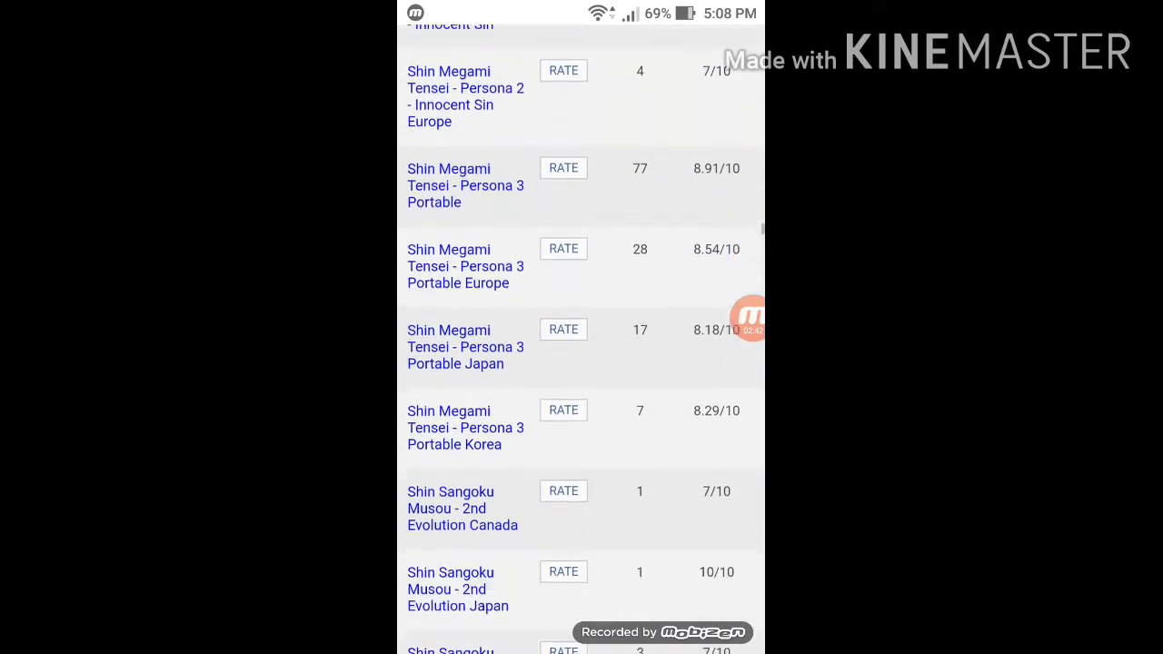
scroll(down, 3)
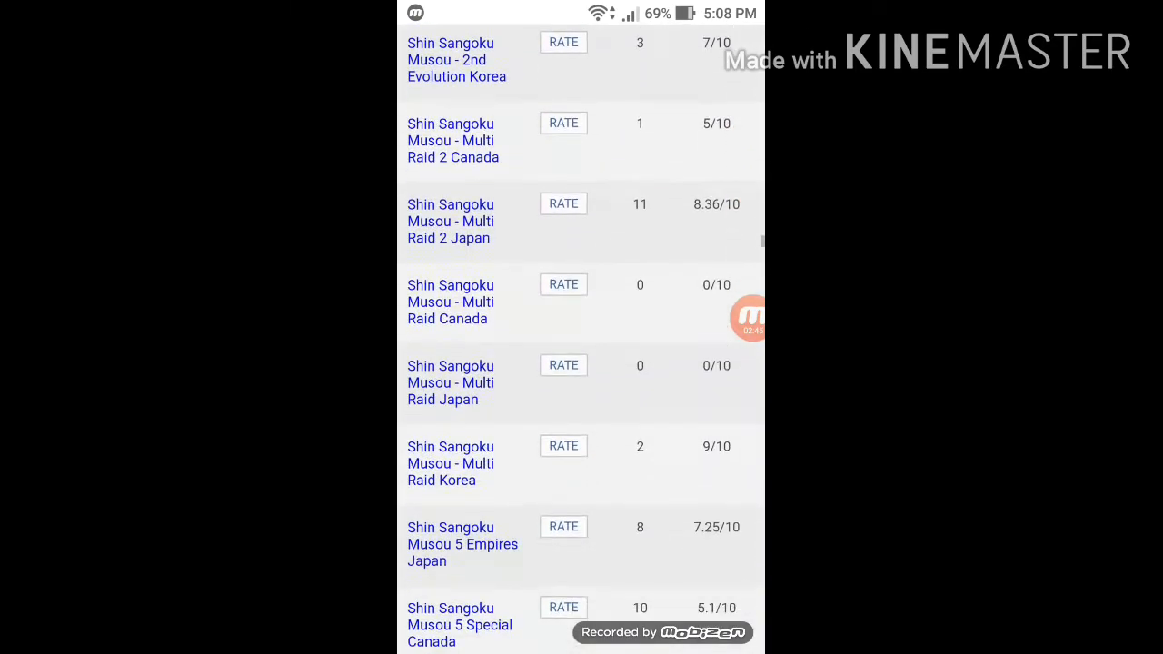
scroll(down, 3)
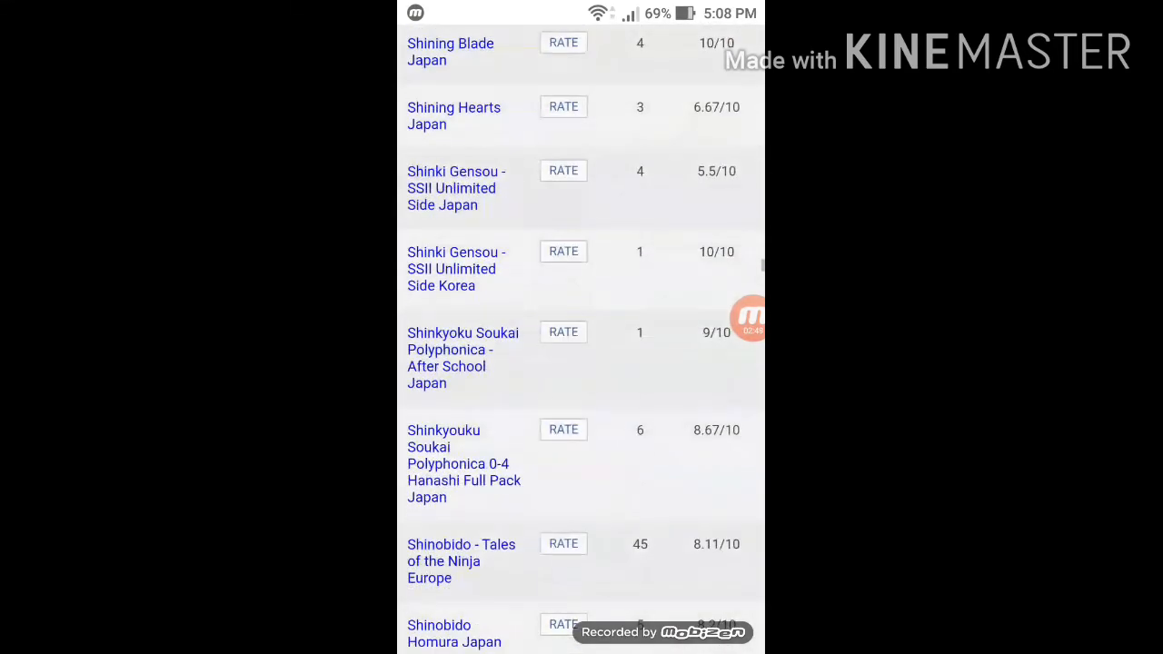
scroll(down, 3)
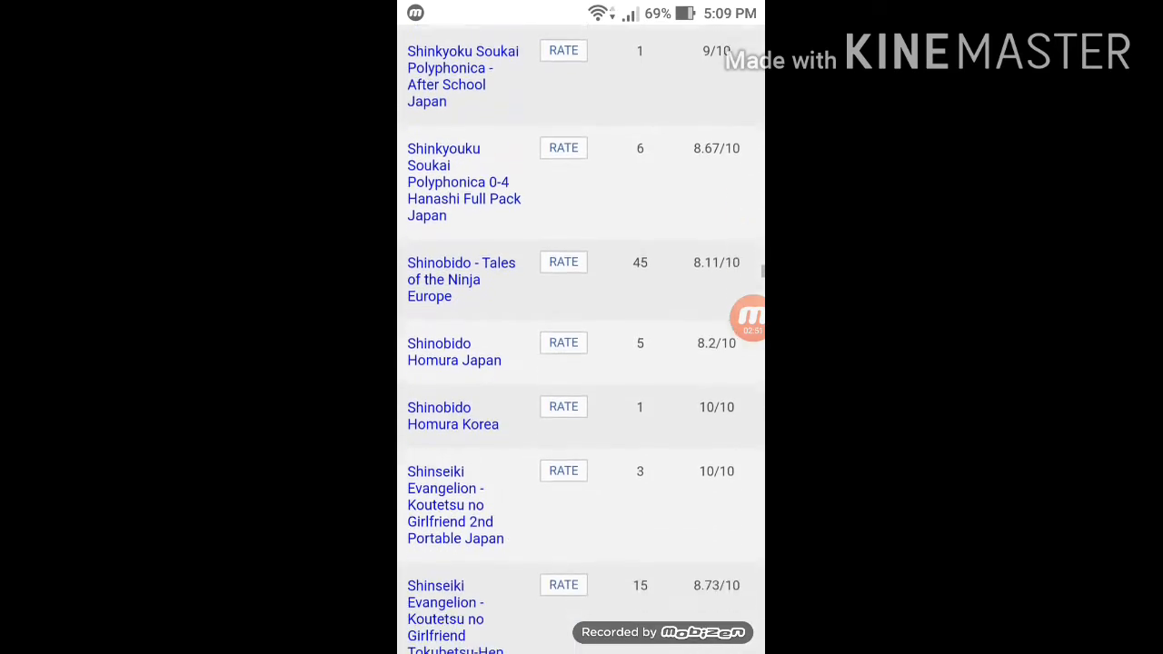
scroll(down, 3)
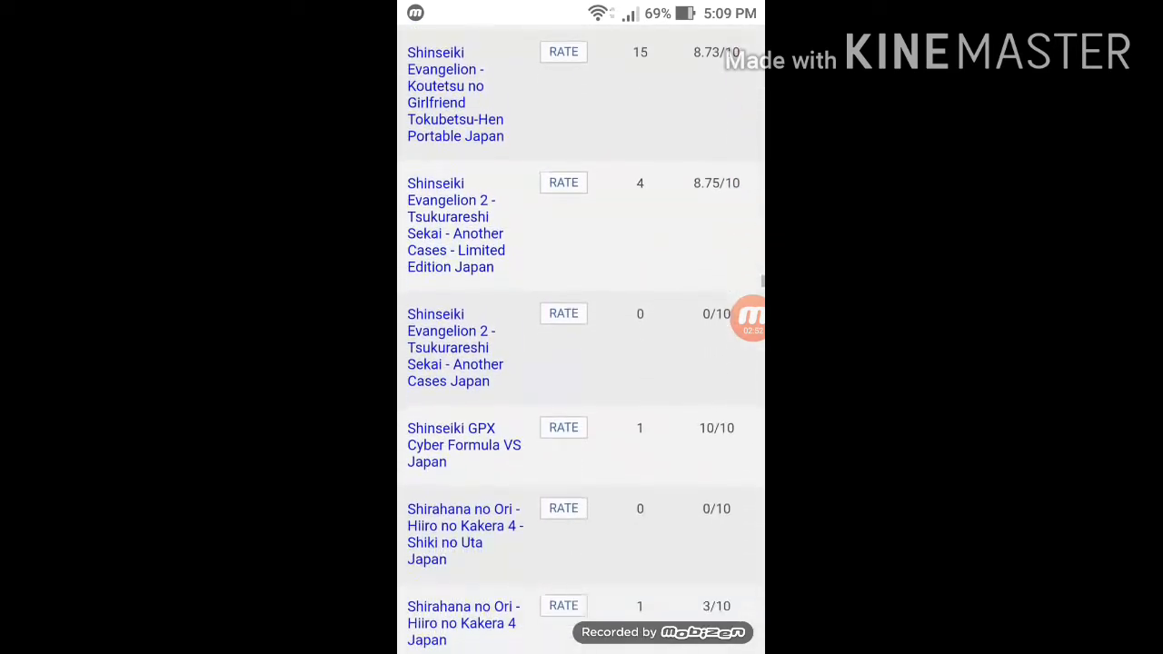
scroll(down, 3)
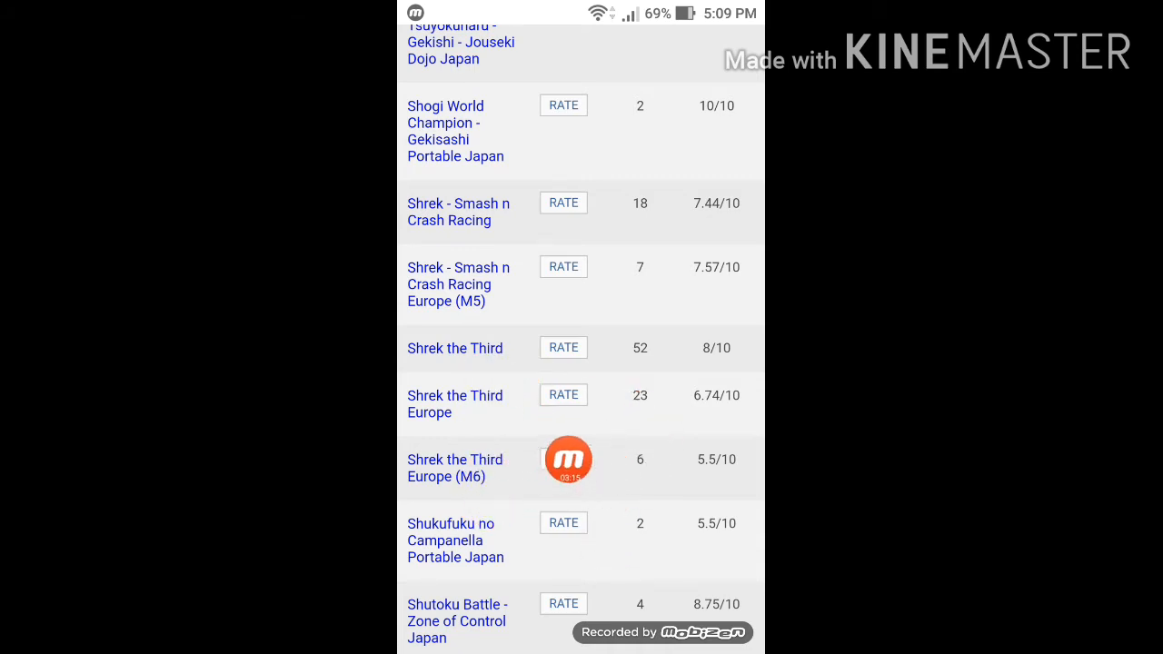
mouse_move(674, 438)
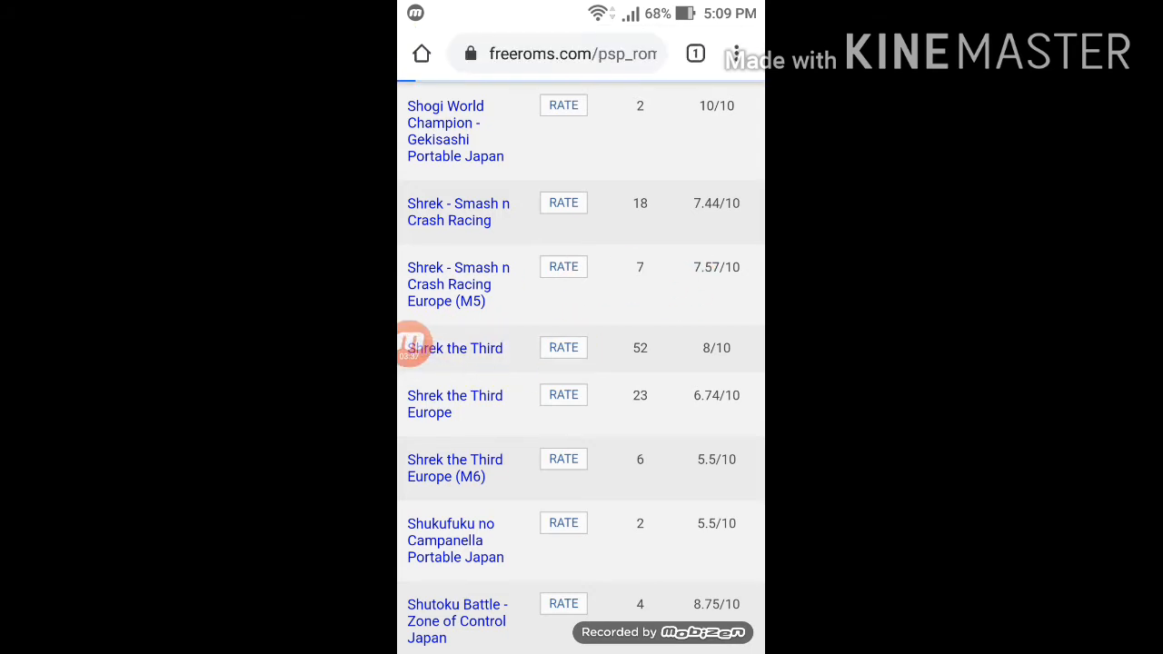
Open the Shrek the Third page, dismiss its advert and start the 349.20 MB Direct Download.
click(454, 348)
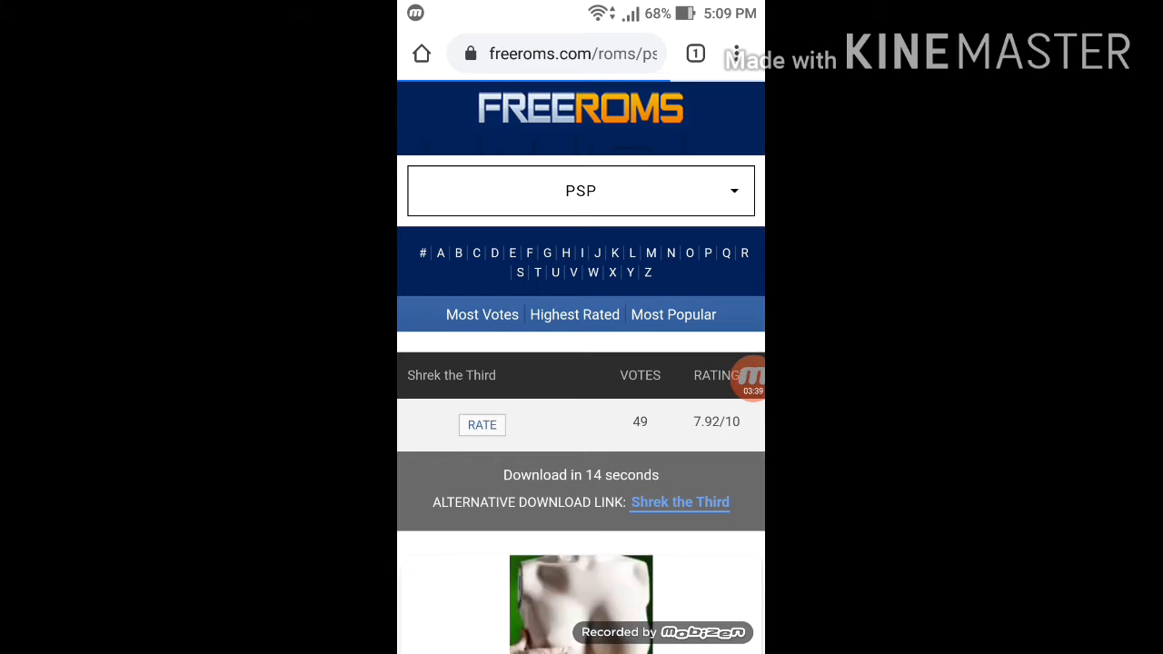
scroll(down, 3)
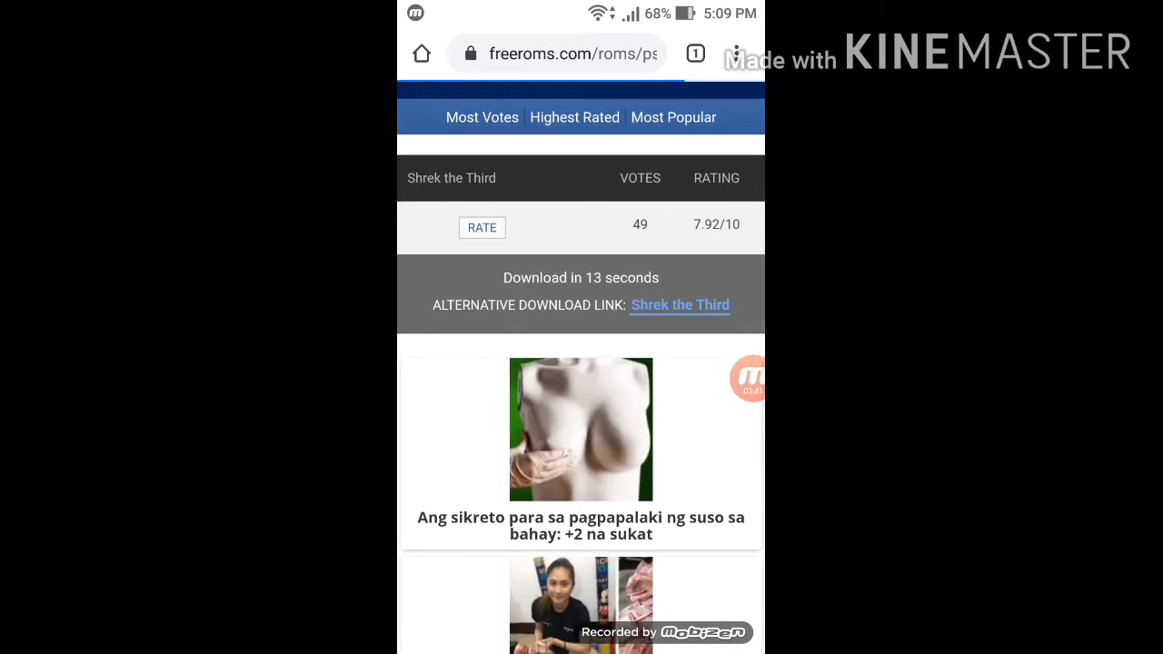
scroll(up, 3)
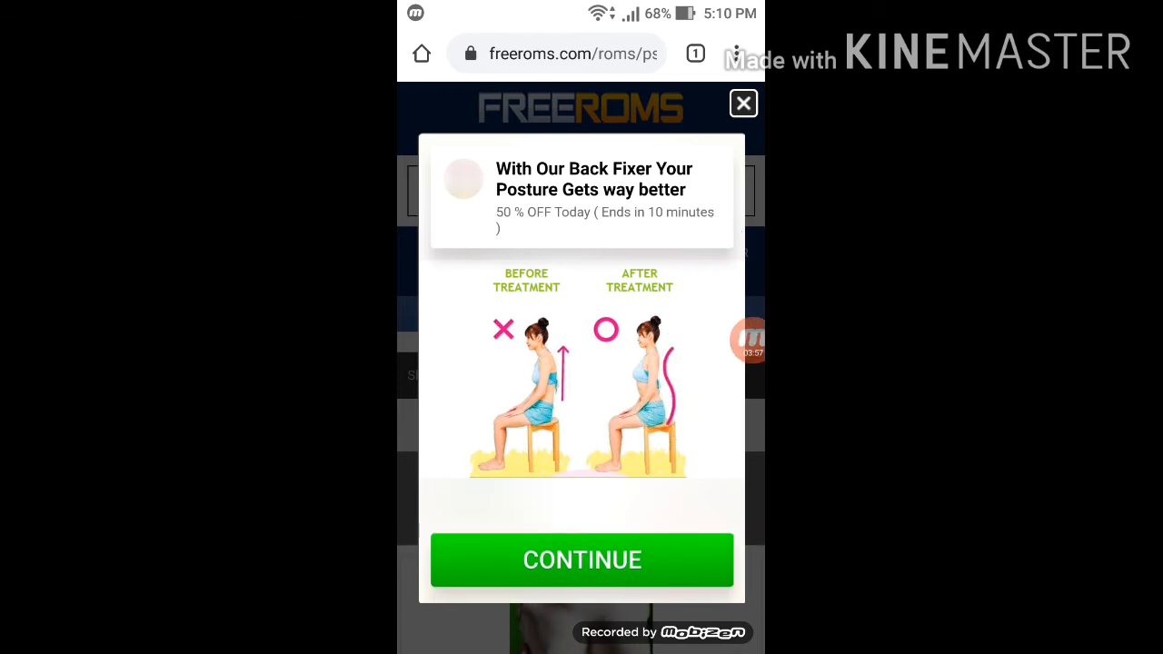
click(744, 102)
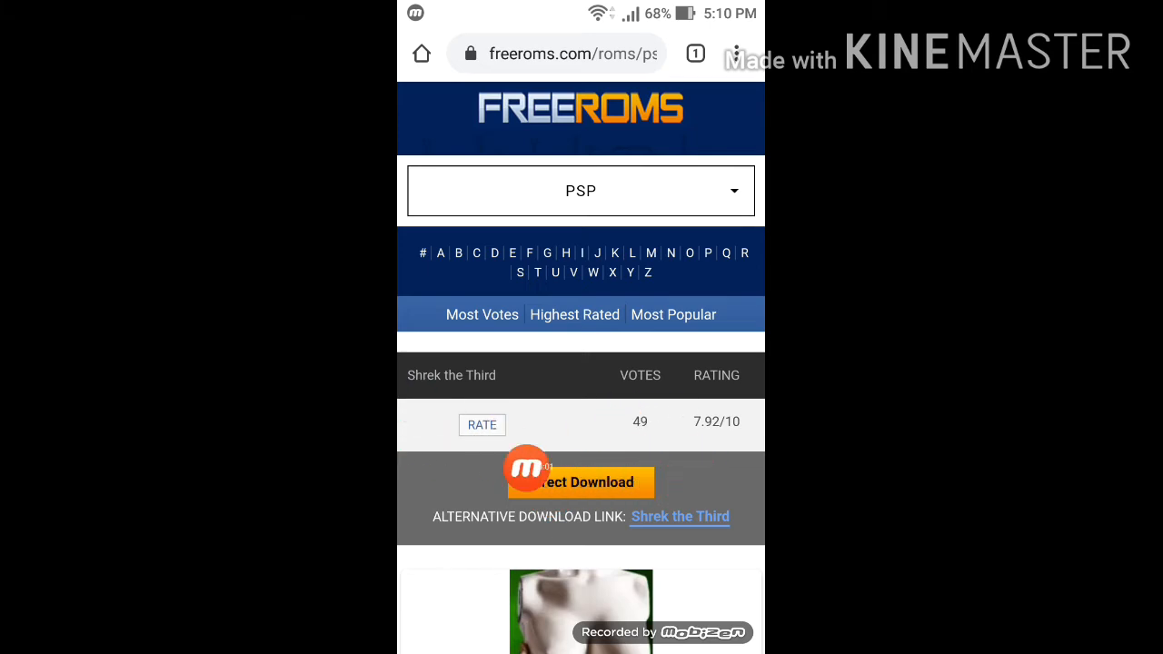
click(582, 483)
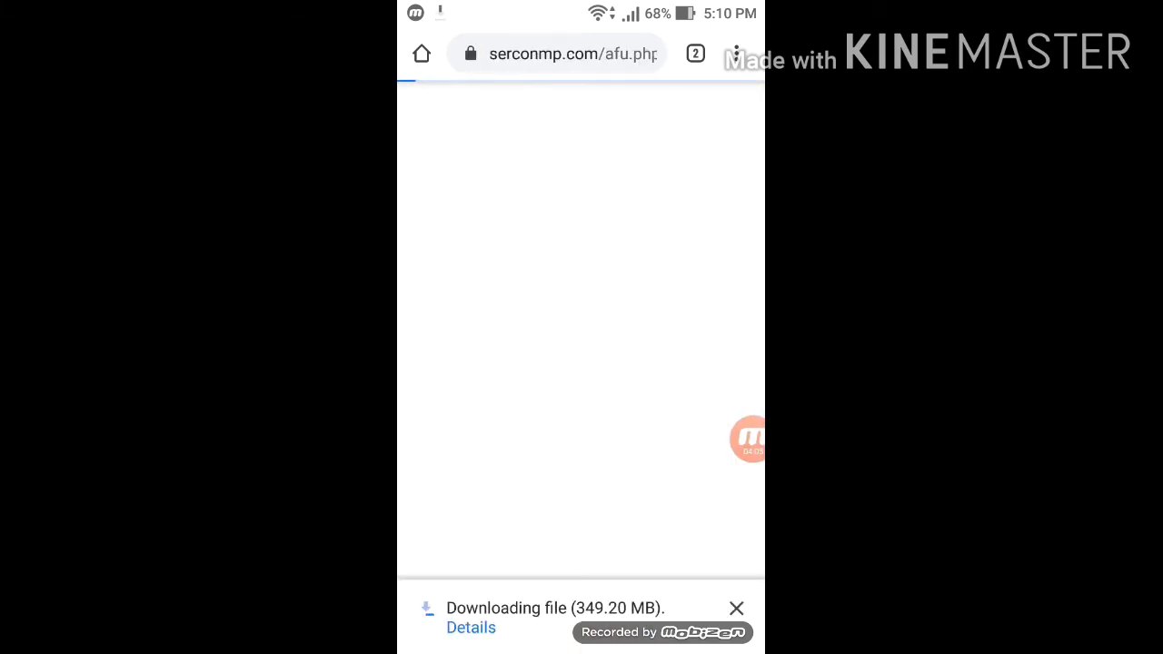